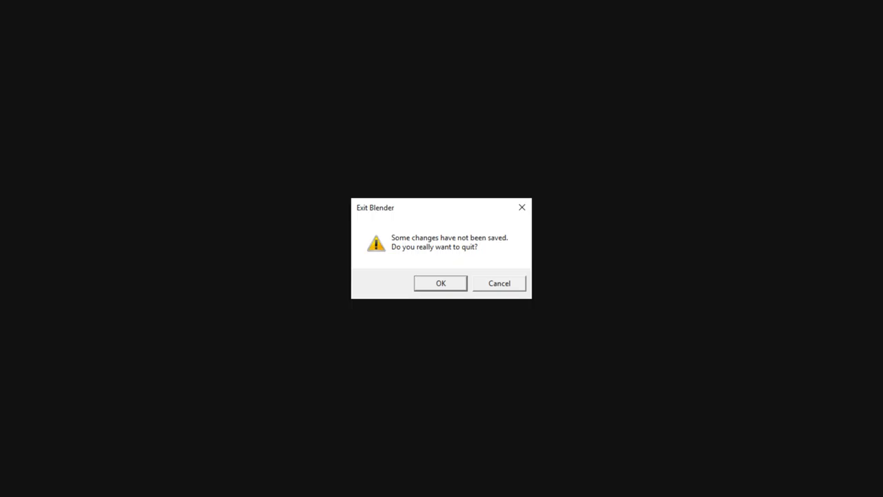
Respond to Blender's unsaved-changes quit warning.
left_click(441, 283)
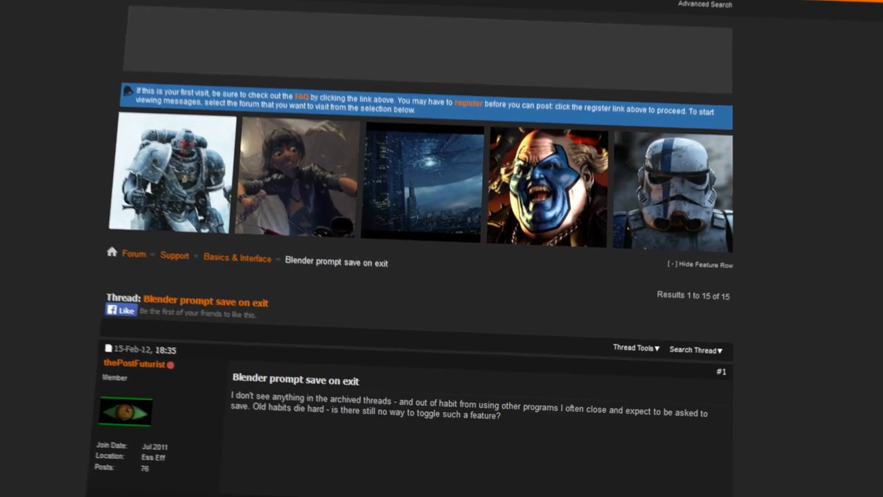
Scroll through the first post of the 'Blender prompt save on exit' thread.
scroll("down", 3)
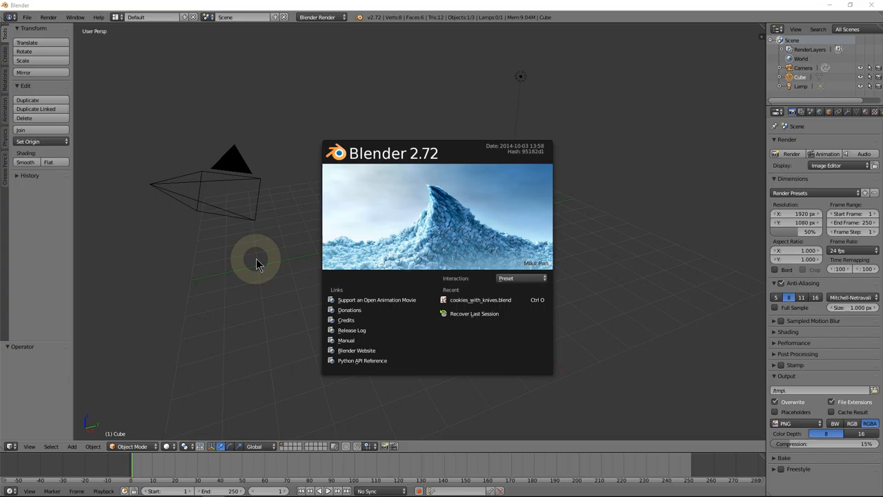
Attempt to quit with the cube moved, cancel the Exit Blender warning and bring up the File menu.
left_click(871, 6)
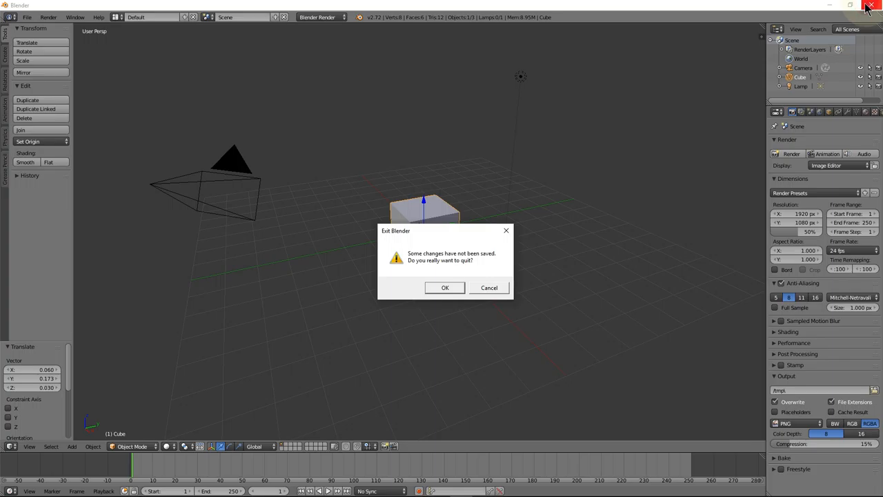
left_click(490, 288)
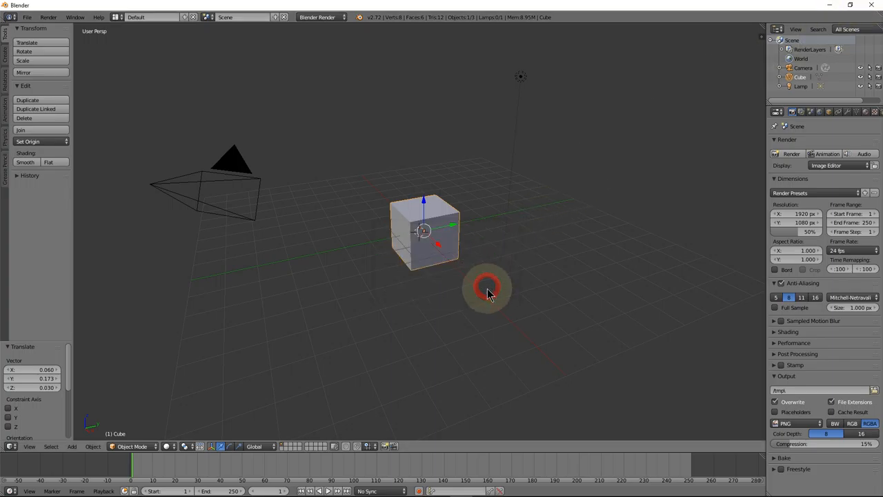
left_click(26, 16)
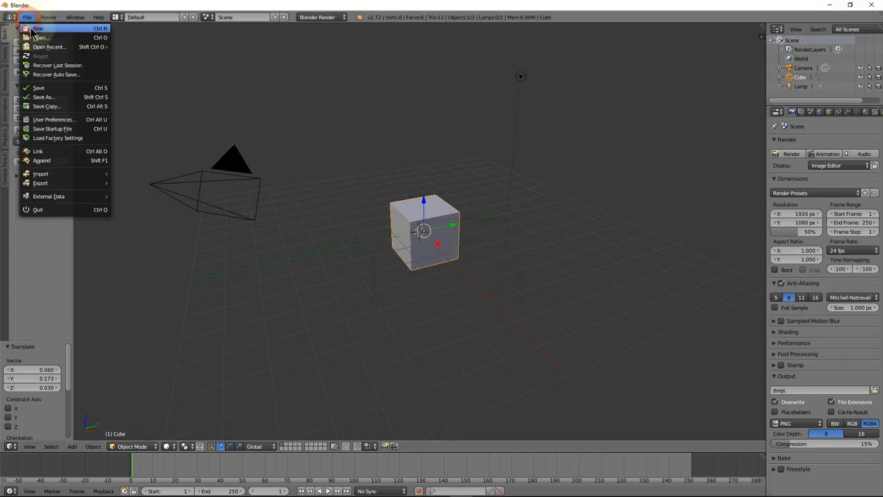
mouse_move(38, 47)
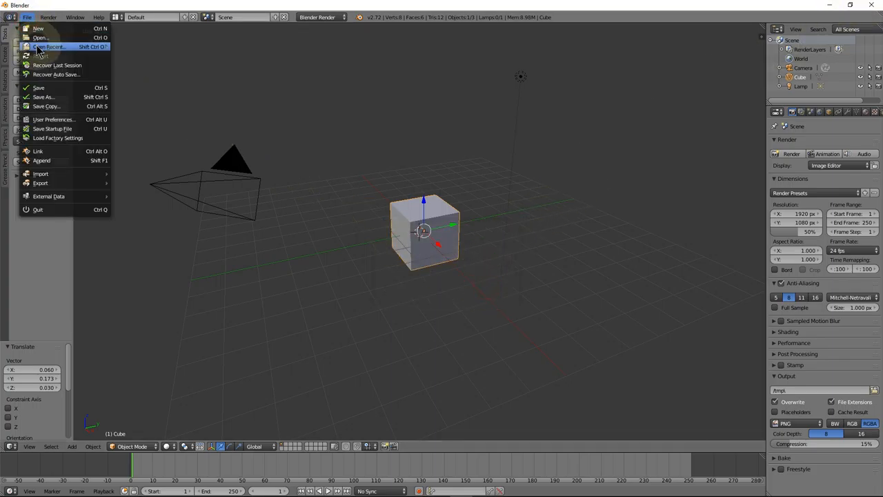